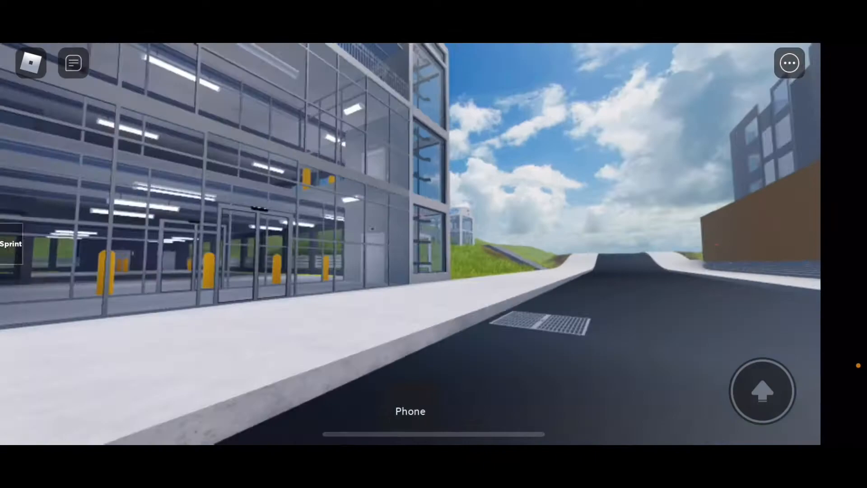
Step: Walk the avatar up the sidewalk to the parking garage's glass entrance doors
left_click(410, 411)
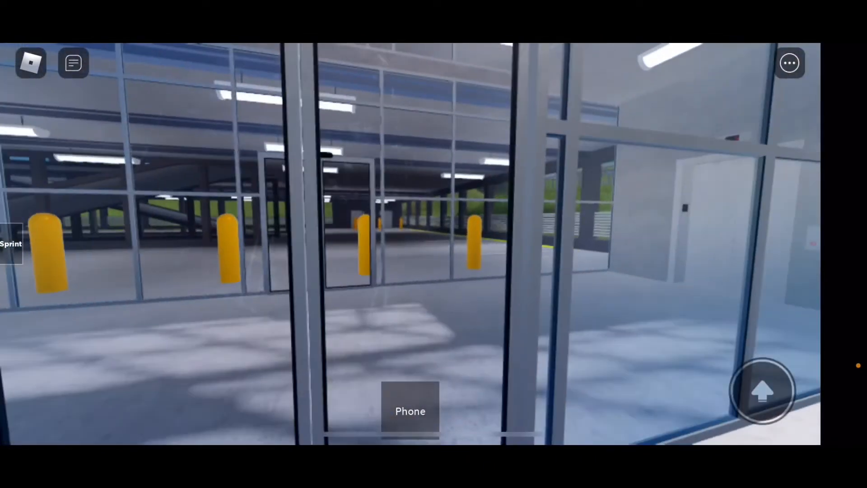